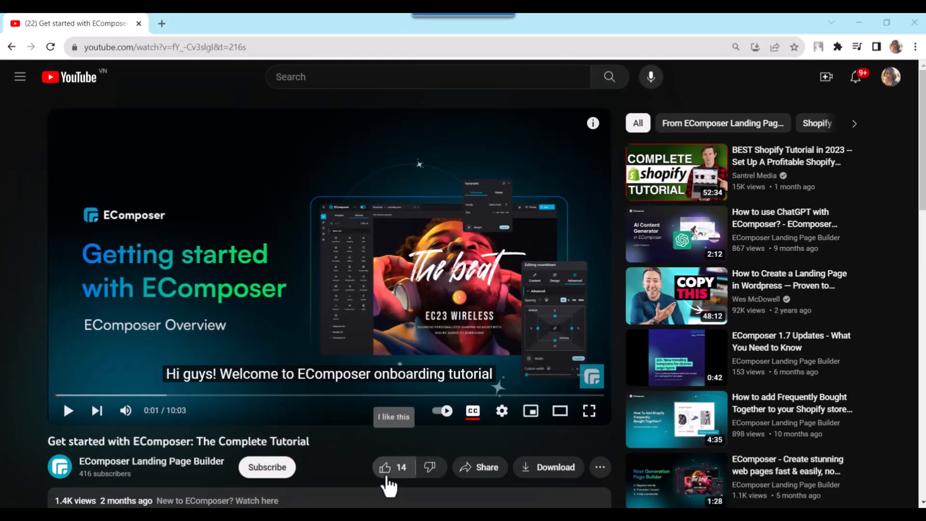
Like the EComposer tutorial, subscribe to the channel, and follow the description's Shopify install link
click(385, 467)
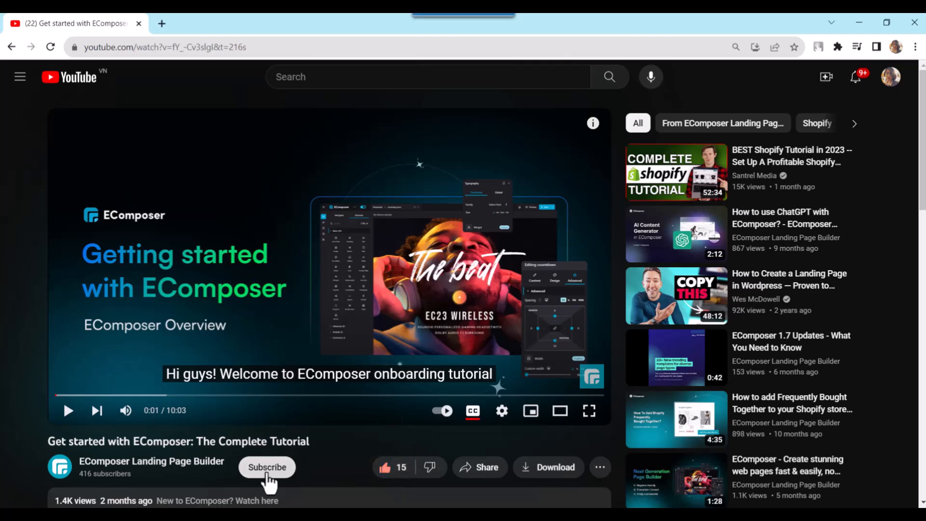
click(266, 466)
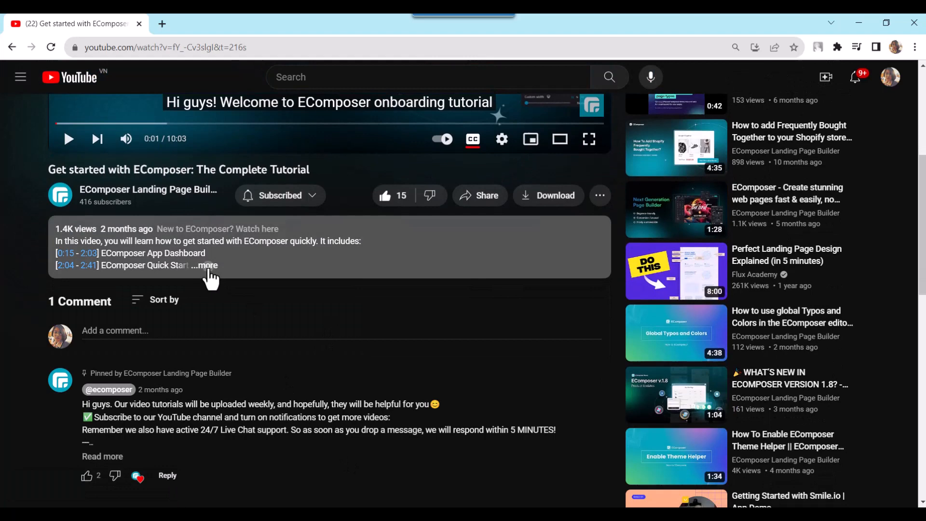
click(207, 265)
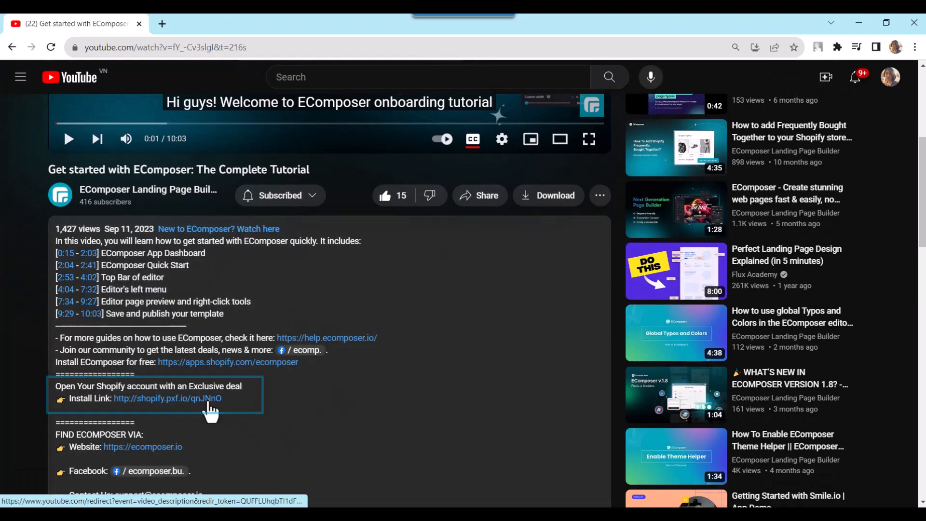
click(166, 398)
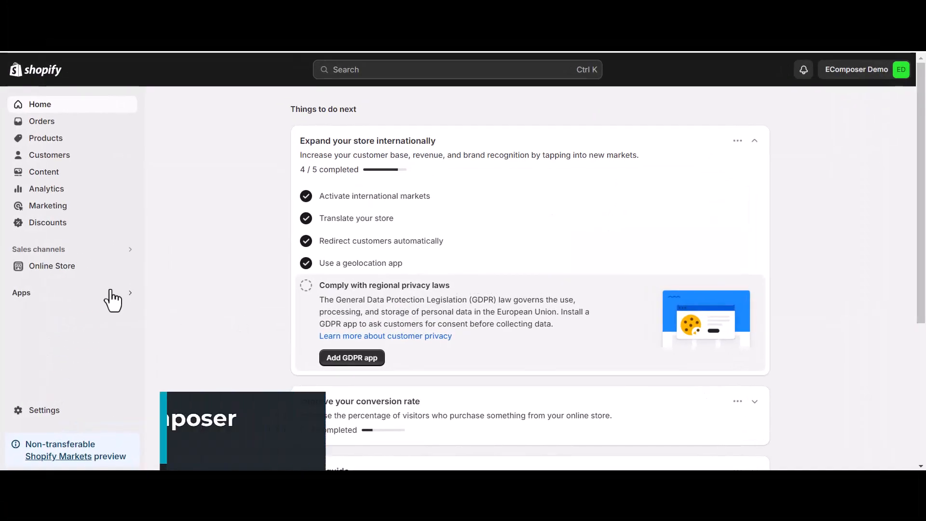
Launch EComposer Builder from the installed apps list and browse its dashboard
click(22, 293)
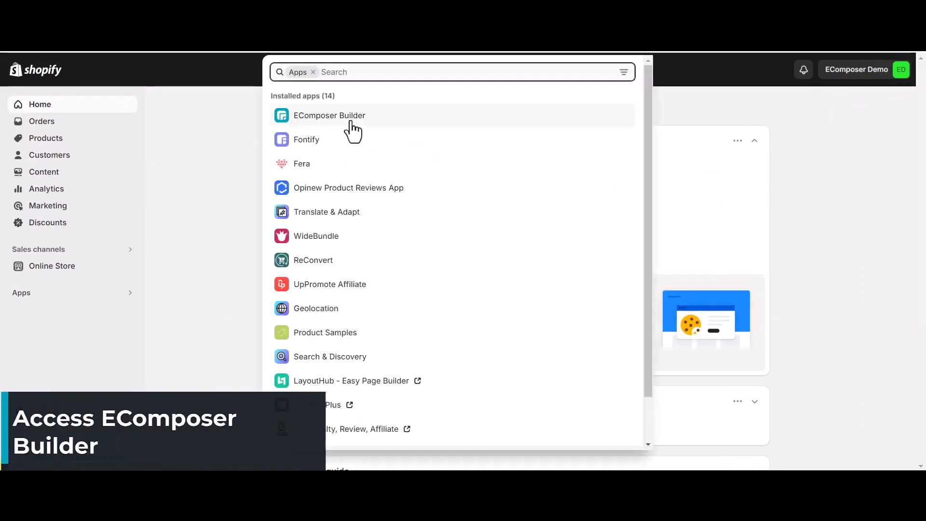
click(329, 116)
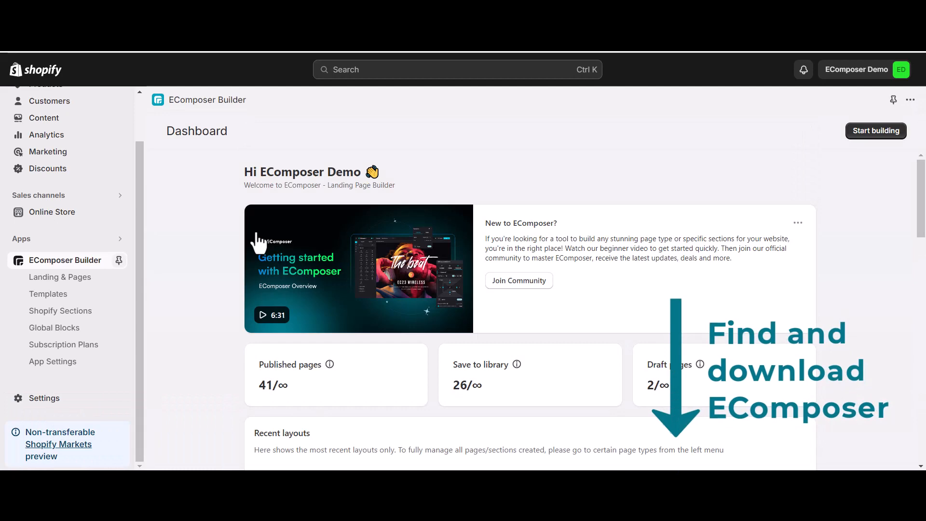
mouse_move(229, 251)
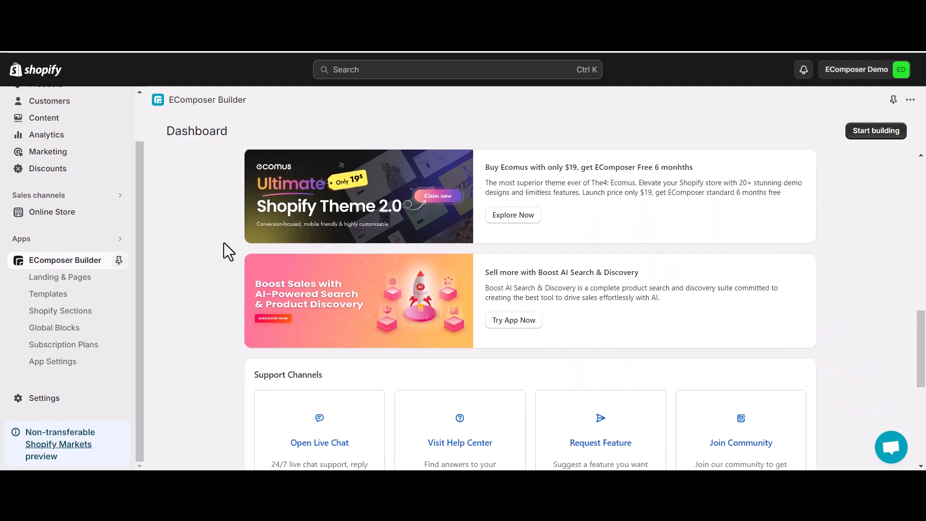
scroll(down, 3)
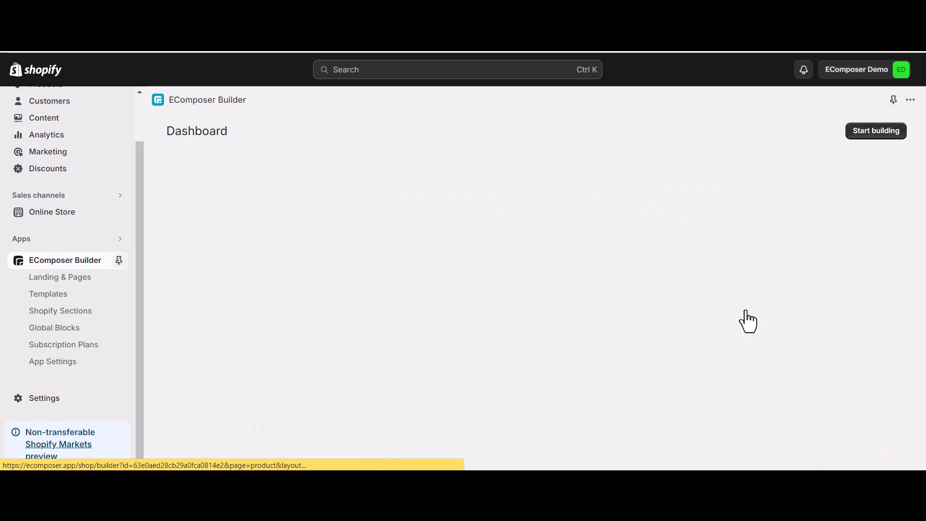
Edit the EC product page layout and expand the Extensions group in Elements
click(876, 131)
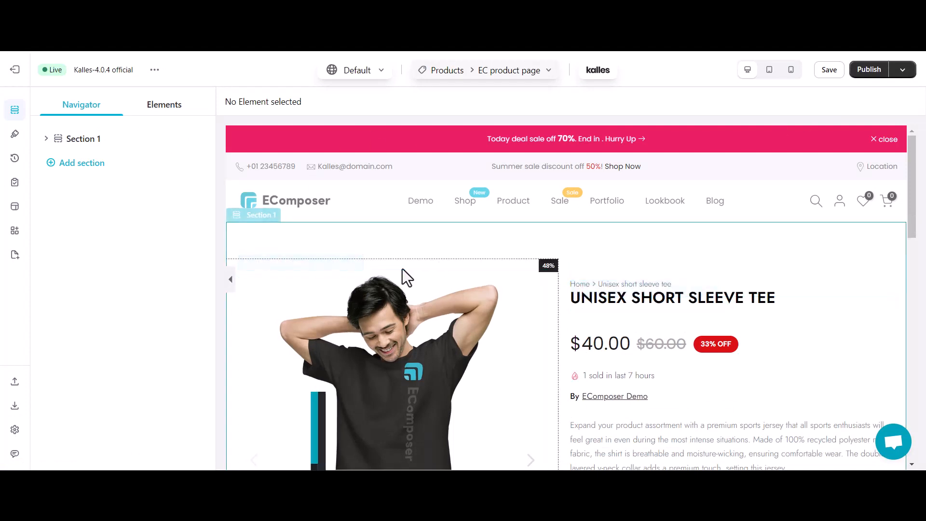
scroll(down, 3)
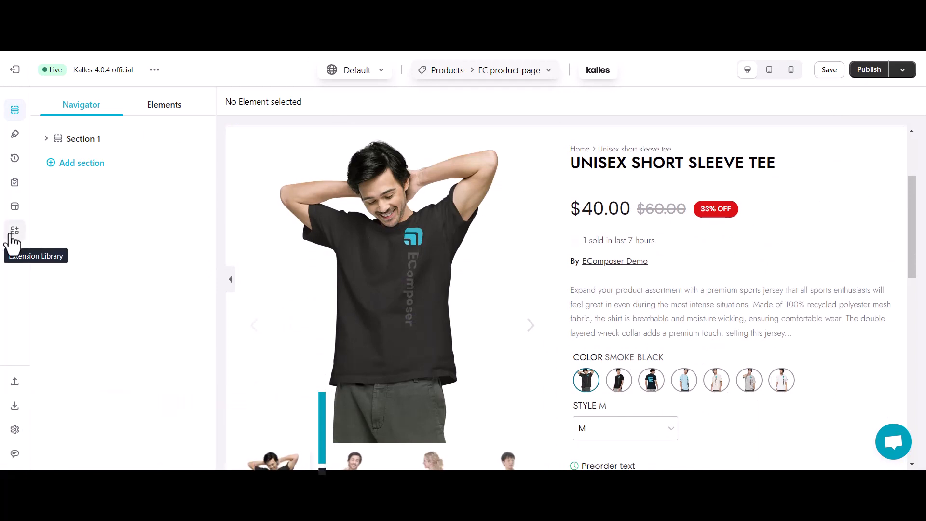
click(164, 104)
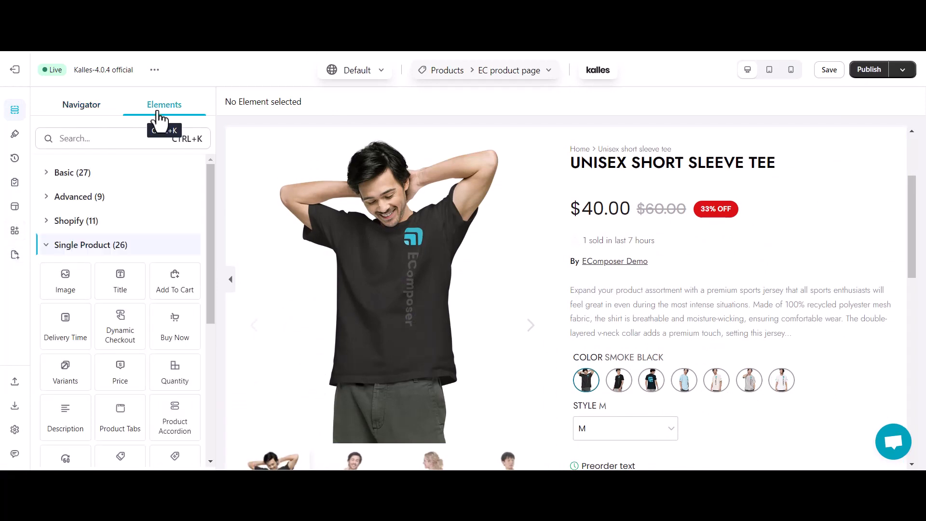
click(90, 244)
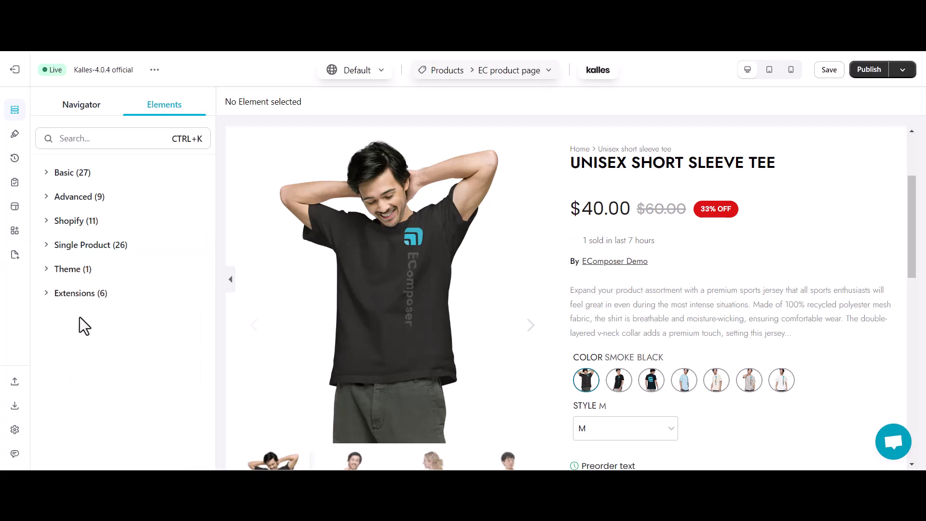
click(80, 292)
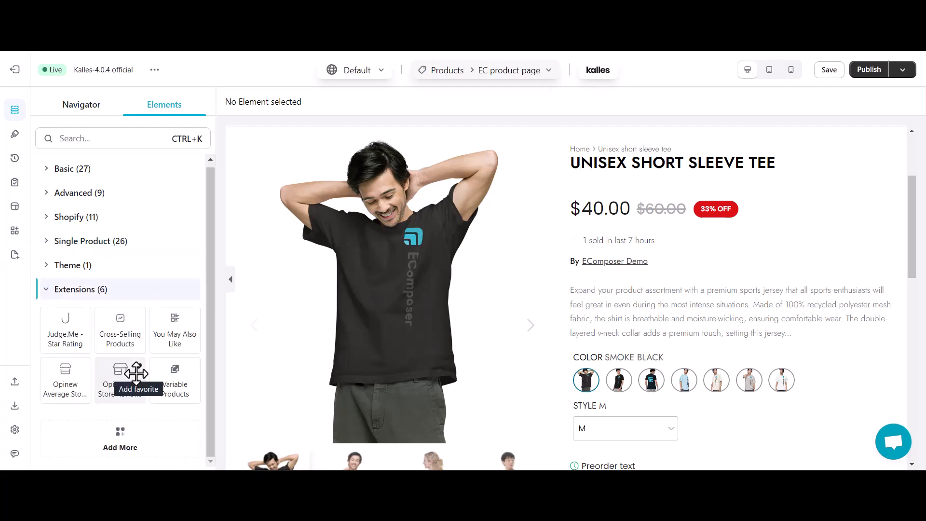
Search the Extension Library for 'product compare' and install Product Compare
click(120, 438)
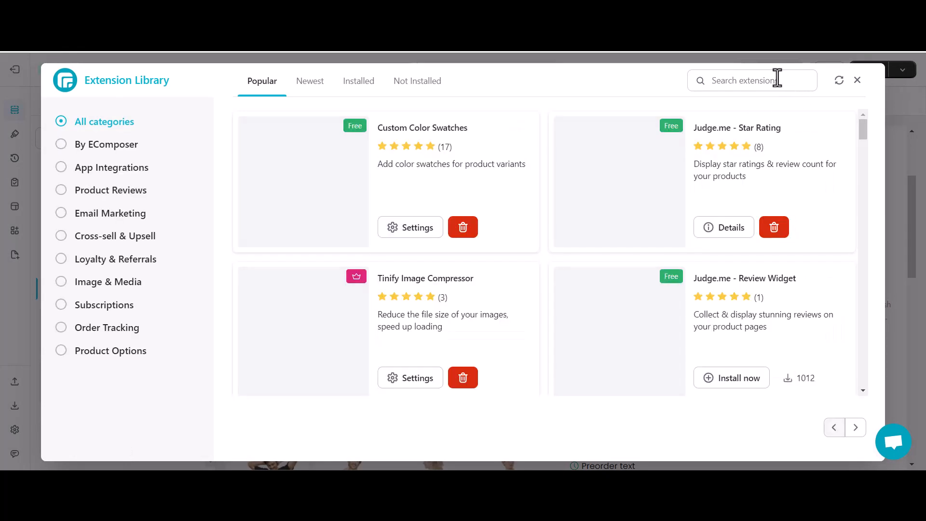
text(product compare)
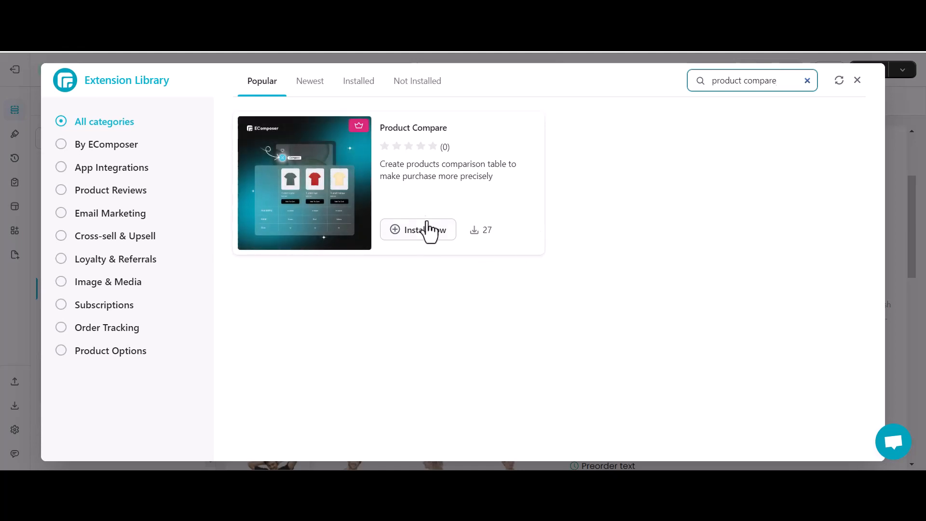
click(417, 229)
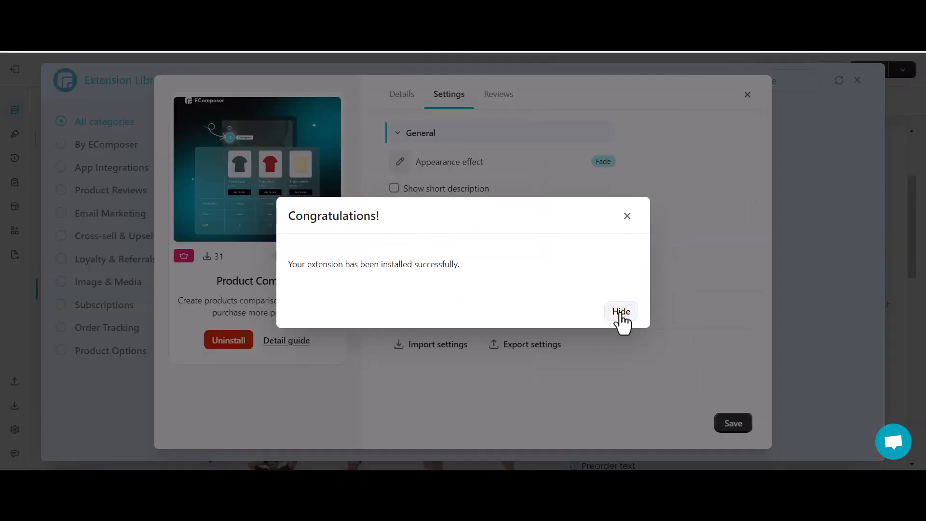
Set Appearance effect to Slide up, enable short descriptions and weight, disable vendor comparison
click(620, 311)
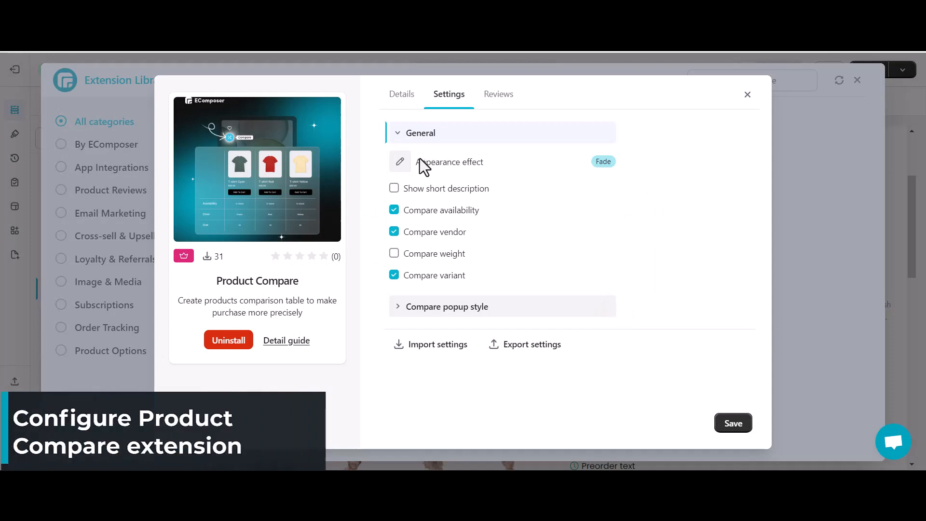
click(420, 132)
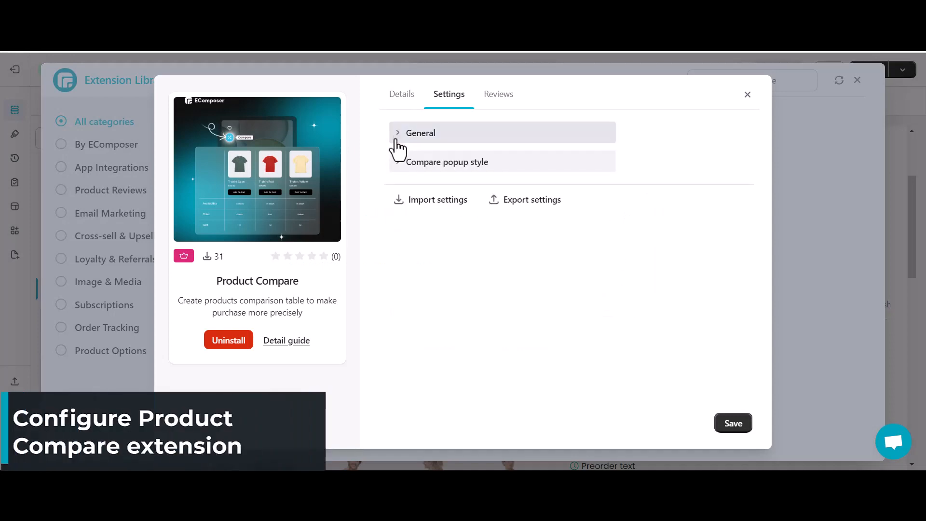
click(447, 162)
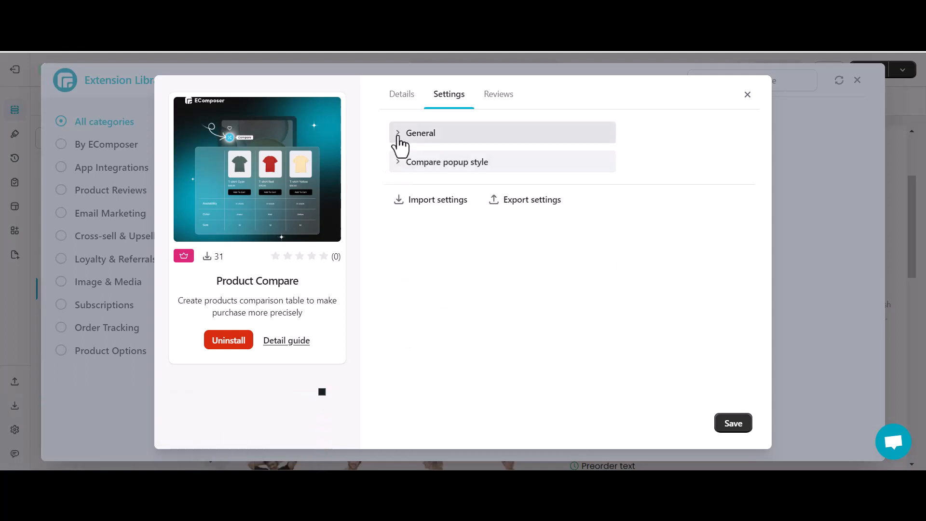
click(421, 133)
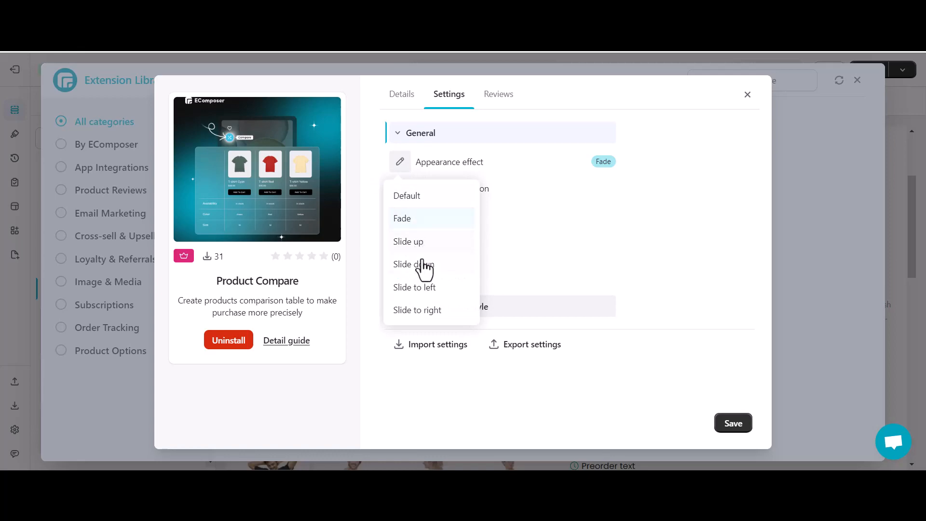
mouse_move(413, 264)
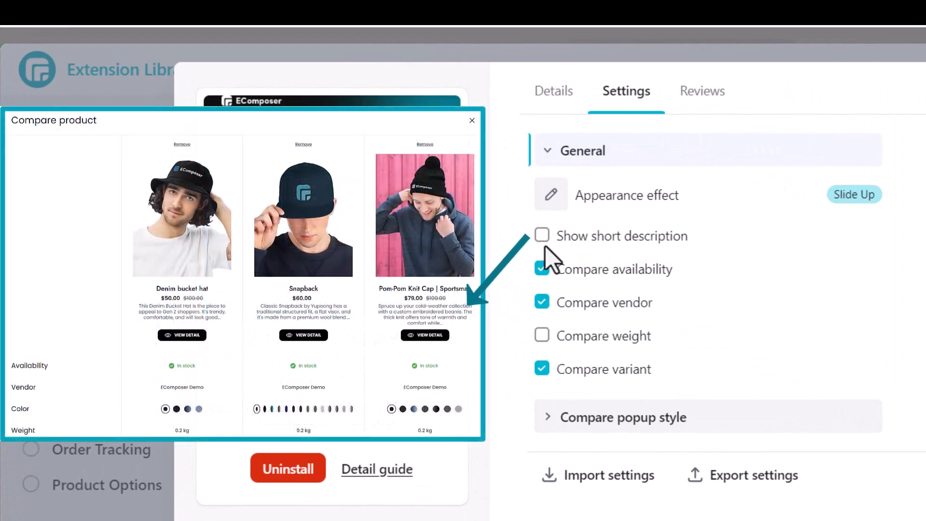
click(542, 236)
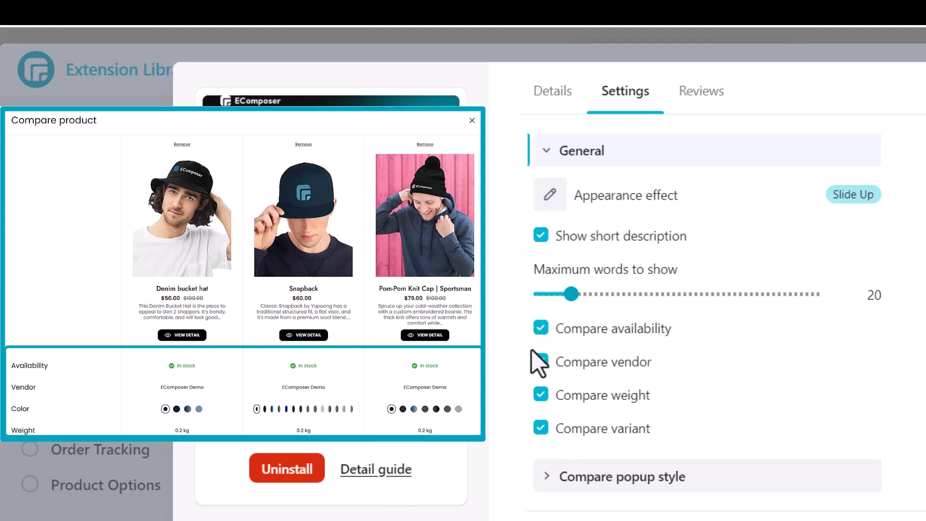
click(541, 361)
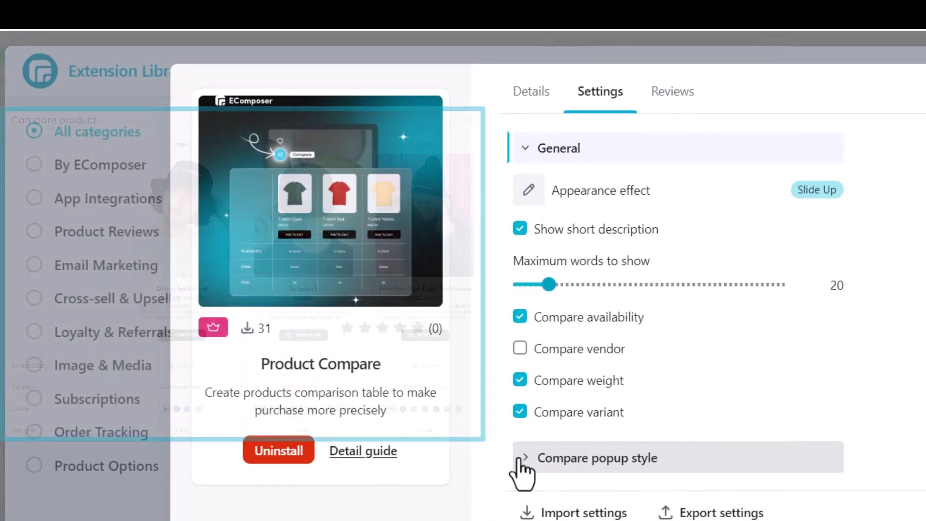
Give the compare popup a solid border and set its border colour
click(597, 458)
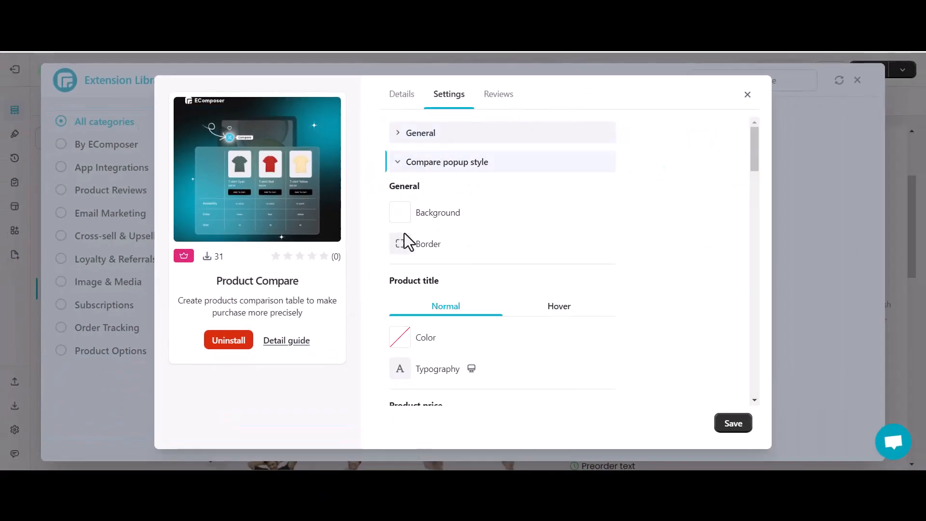
click(523, 314)
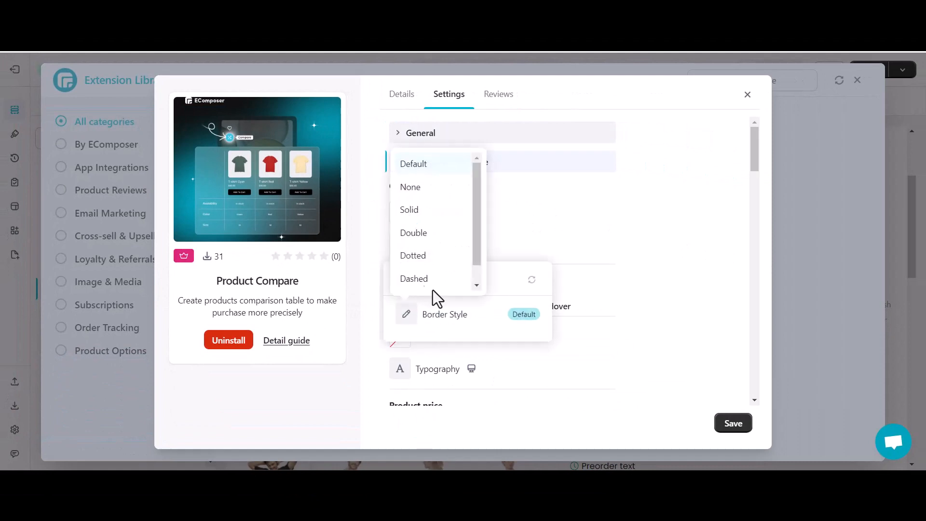
click(409, 210)
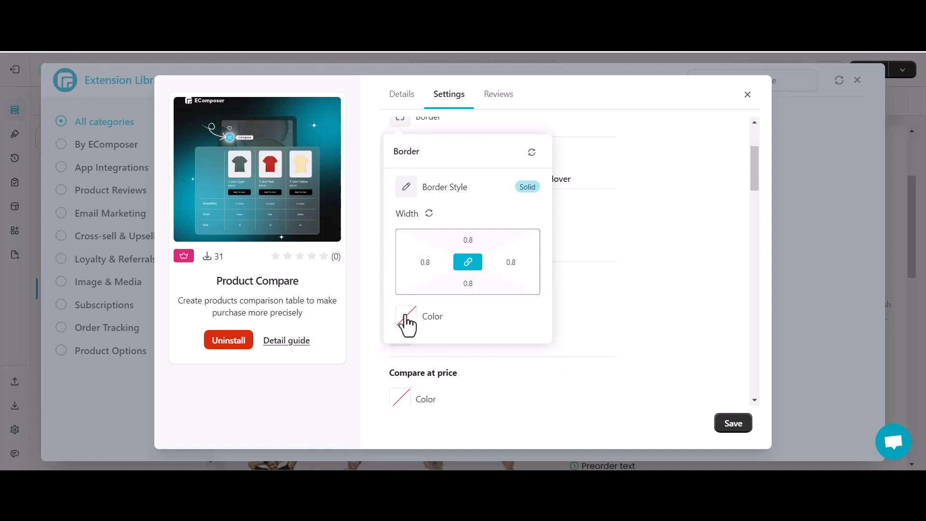
click(400, 322)
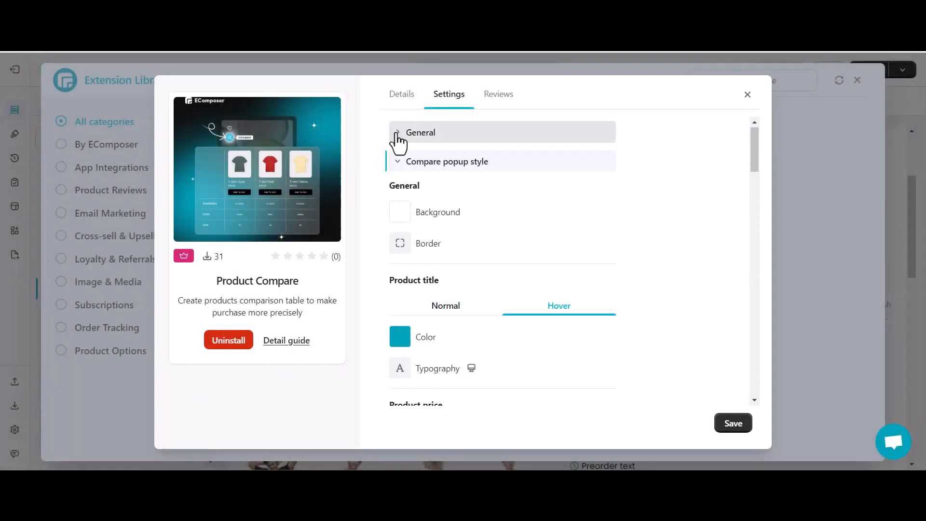
Save the Product Compare settings and close the extension window
click(421, 132)
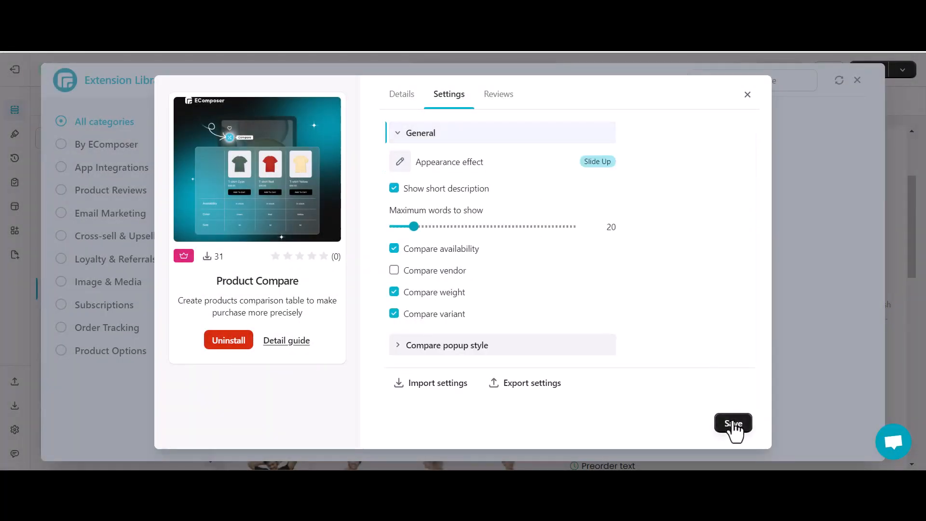
click(732, 424)
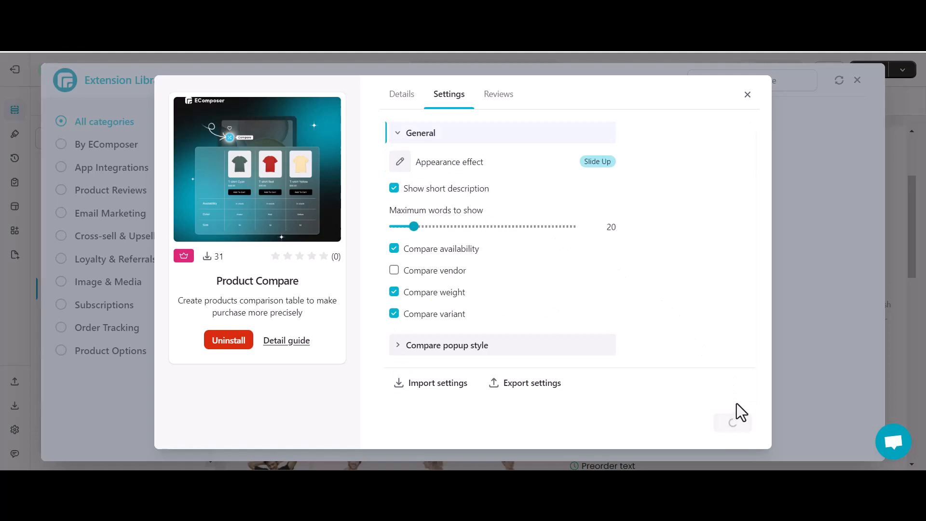
click(732, 419)
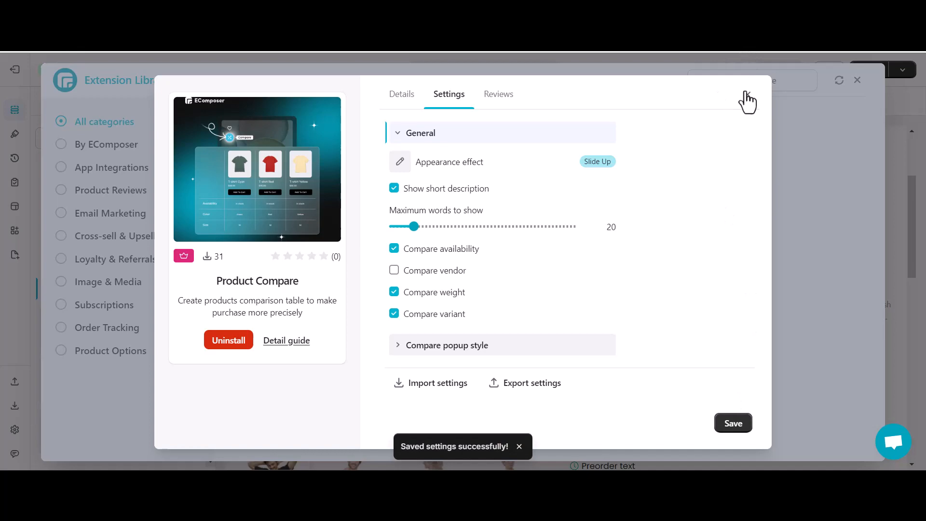
click(857, 80)
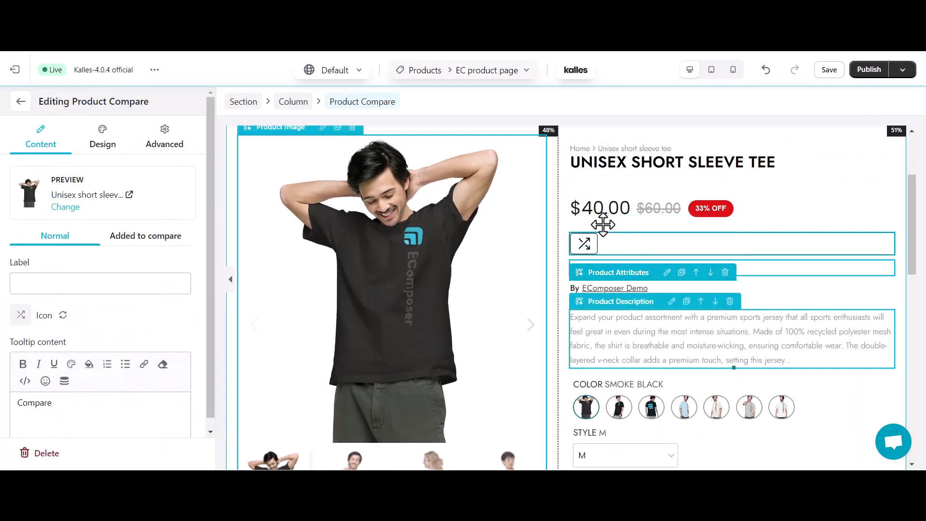
Enter 'Add to compare' as the compare button label and tooltip
text(Add to compare)
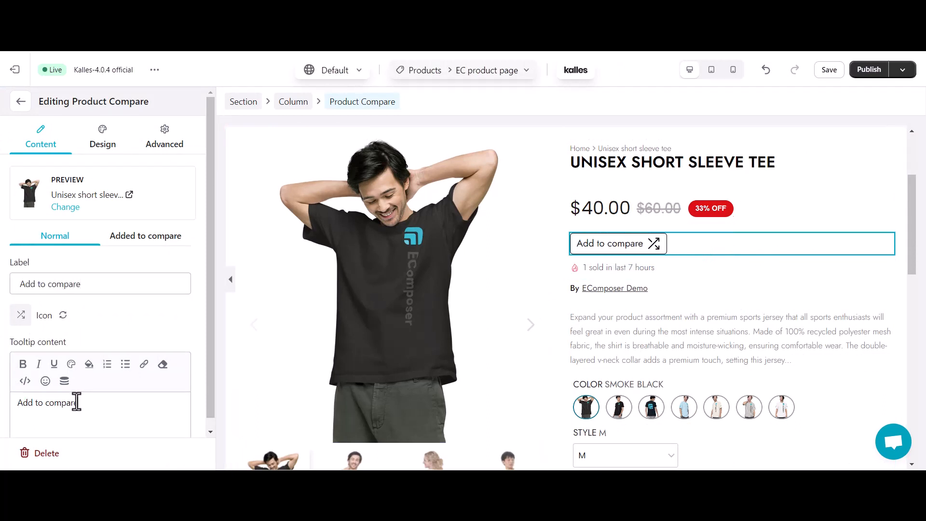
click(145, 236)
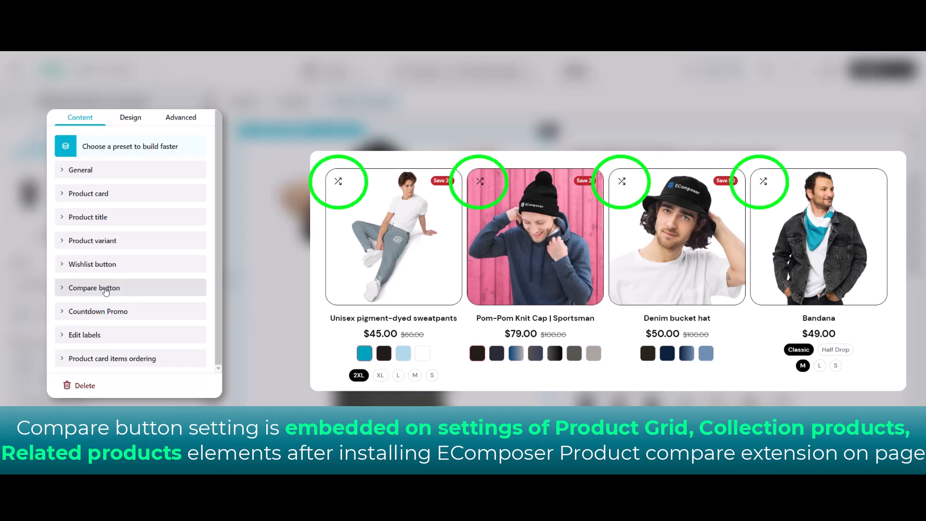
Select the Related products element on the canvas to show its settings
click(93, 288)
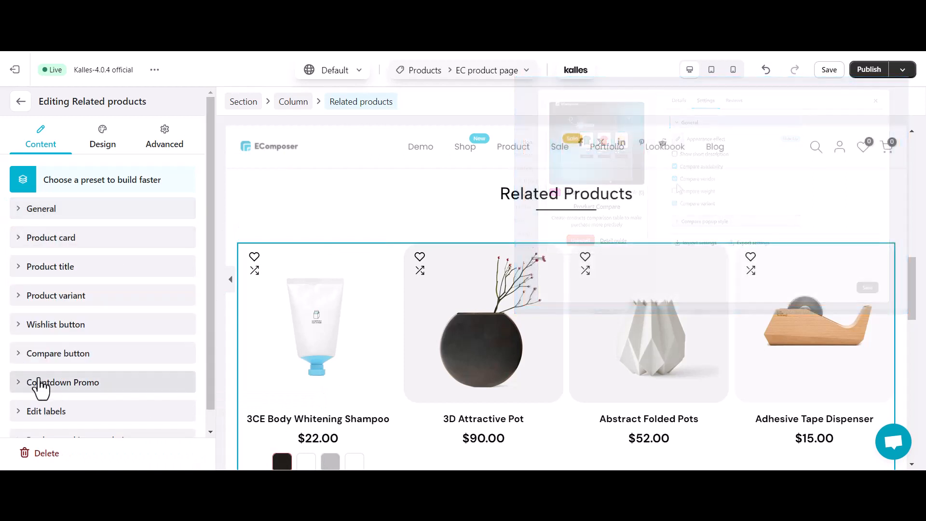
Expand Compare button in Related products settings and enable Show compare button
click(57, 353)
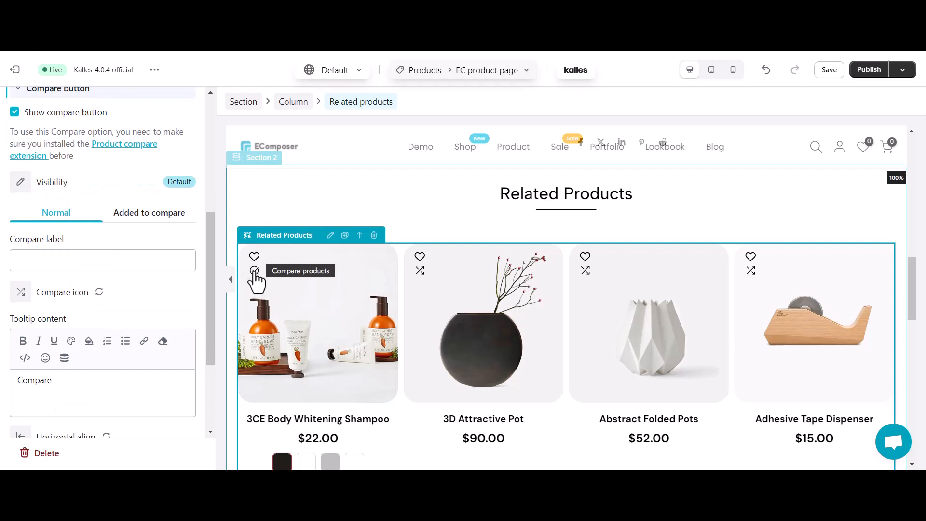
click(254, 275)
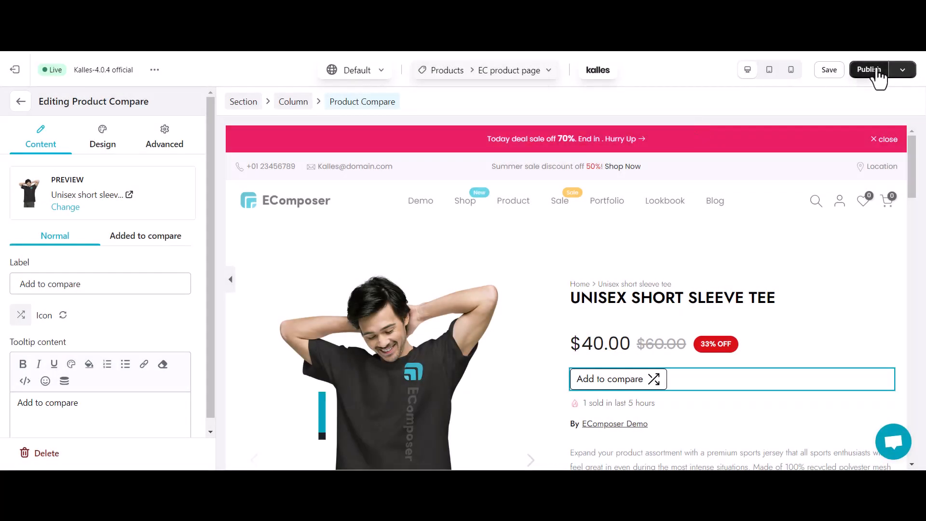
Publish the EC product page template via Save & publish
click(869, 69)
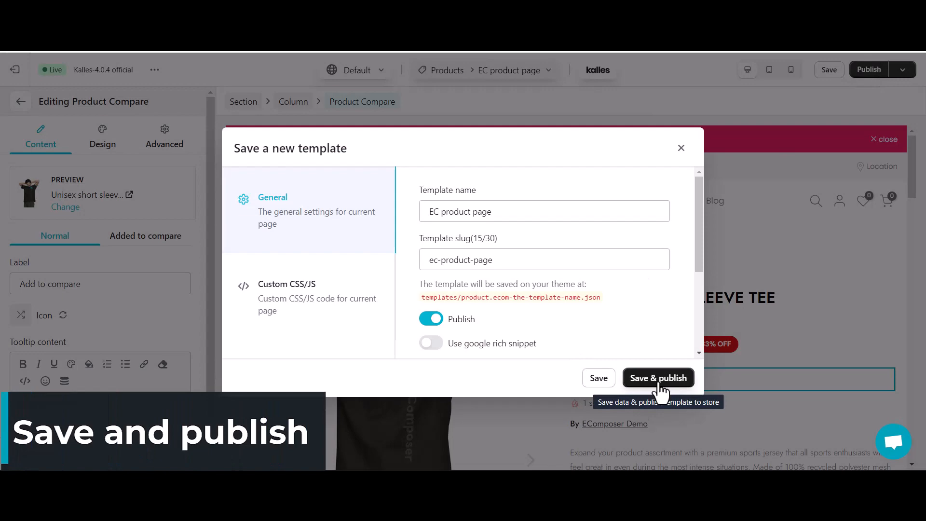
click(658, 377)
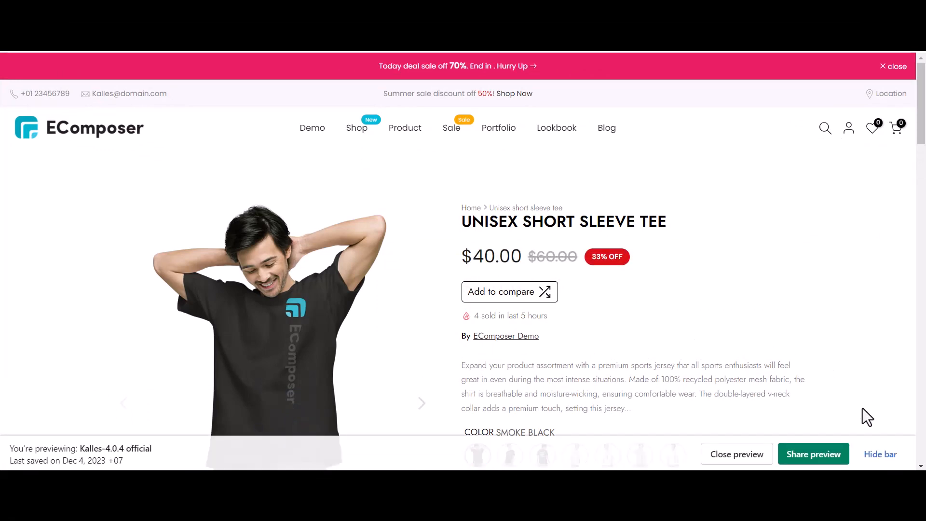
Add the Unisex short sleeve tee and the Premium Sweatshirt from Related Products to the comparison
click(509, 292)
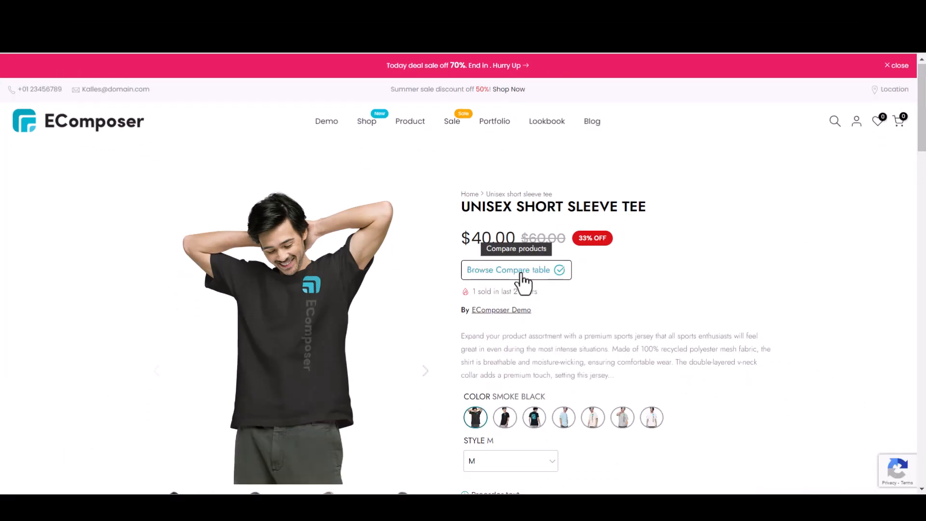
scroll(down, 3)
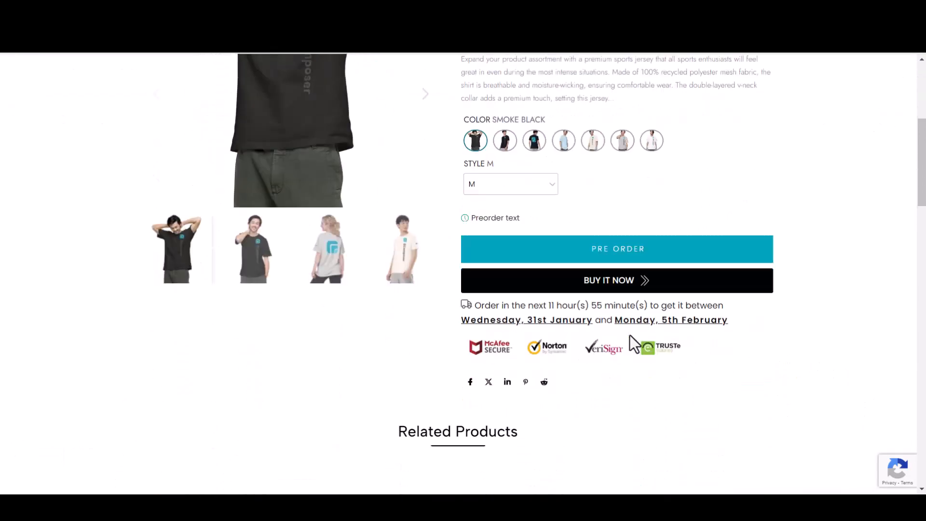
scroll(down, 3)
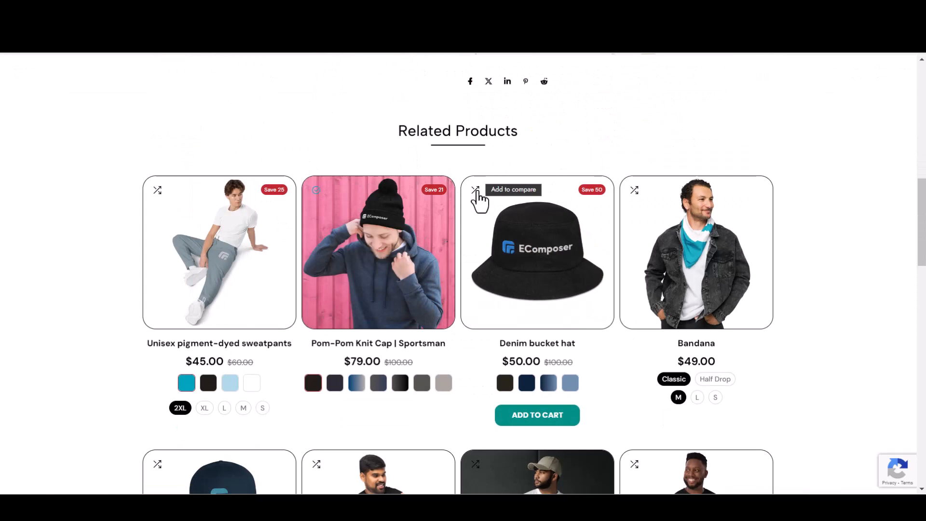
scroll(down, 3)
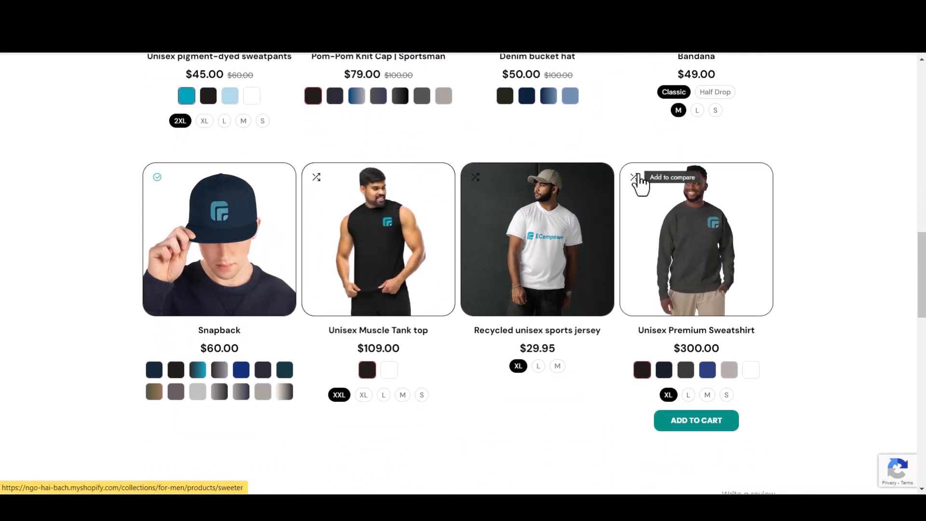
click(634, 178)
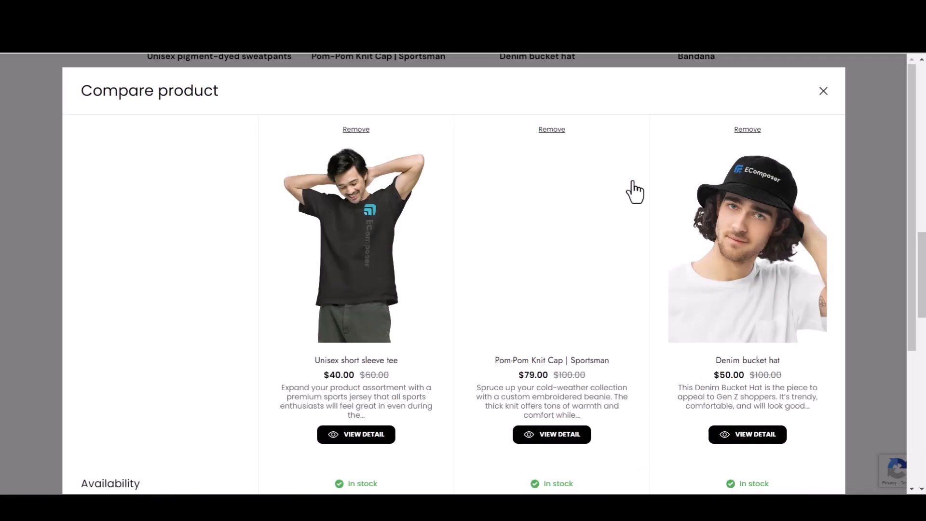
scroll(down, 3)
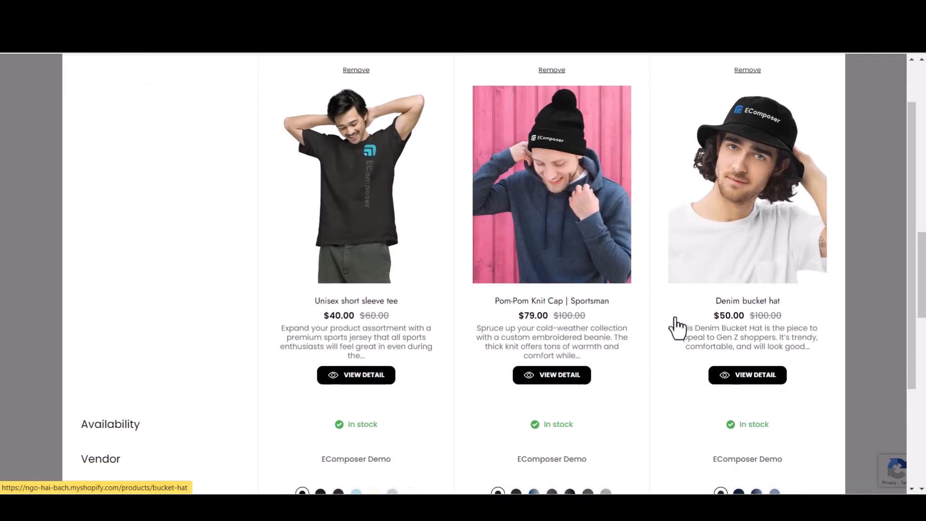
scroll(down, 3)
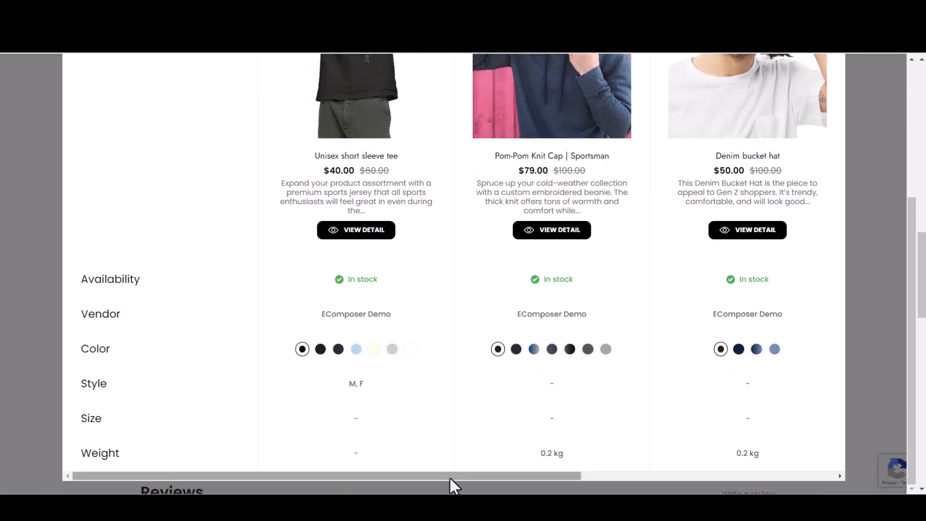
scroll(right, 3)
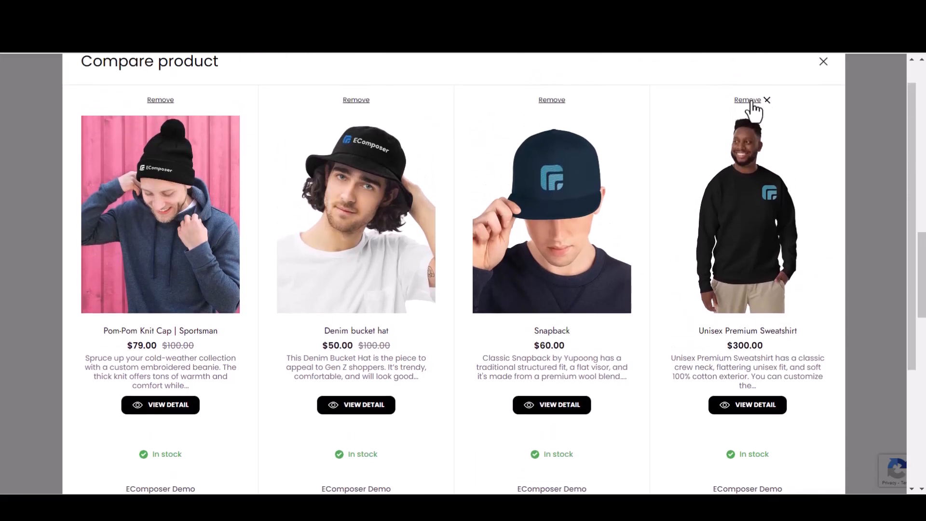
click(767, 99)
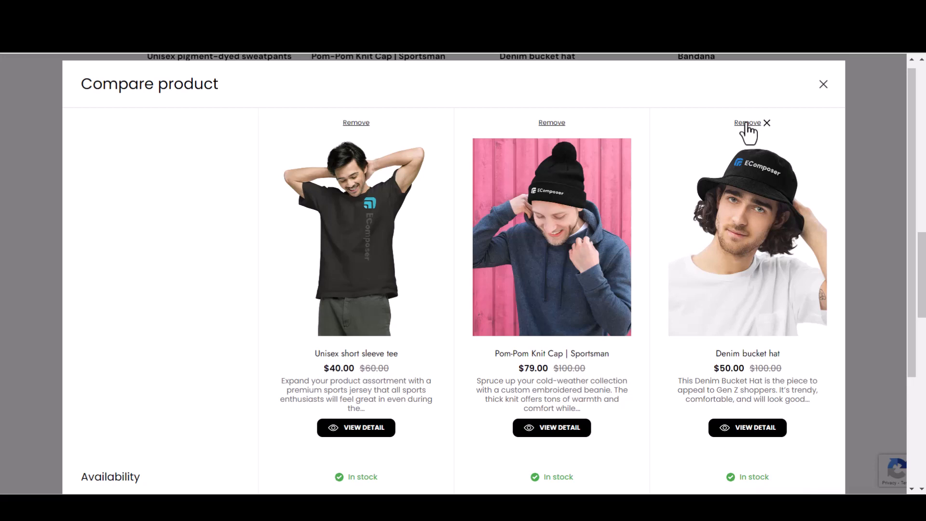
Remove the Denim bucket hat and Pom-Pom Knit Cap from the comparison, then choose Shop now
click(747, 123)
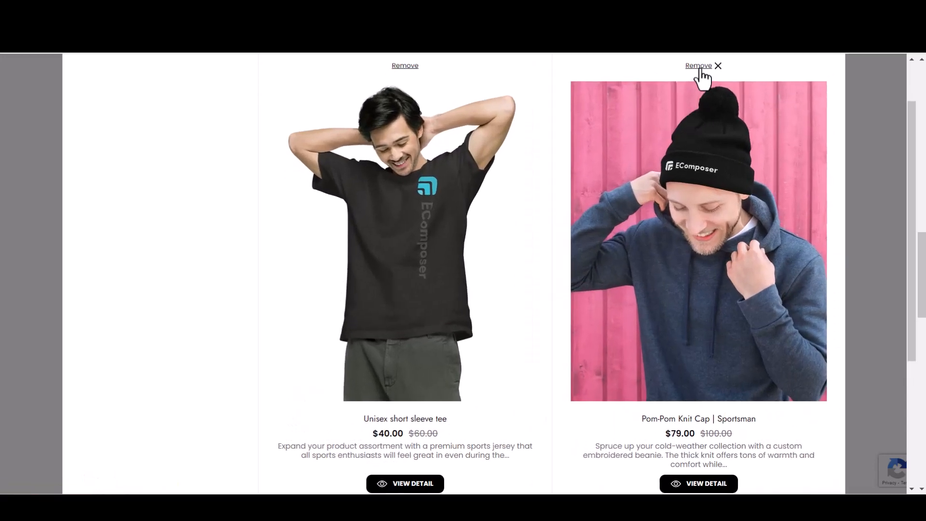
click(698, 65)
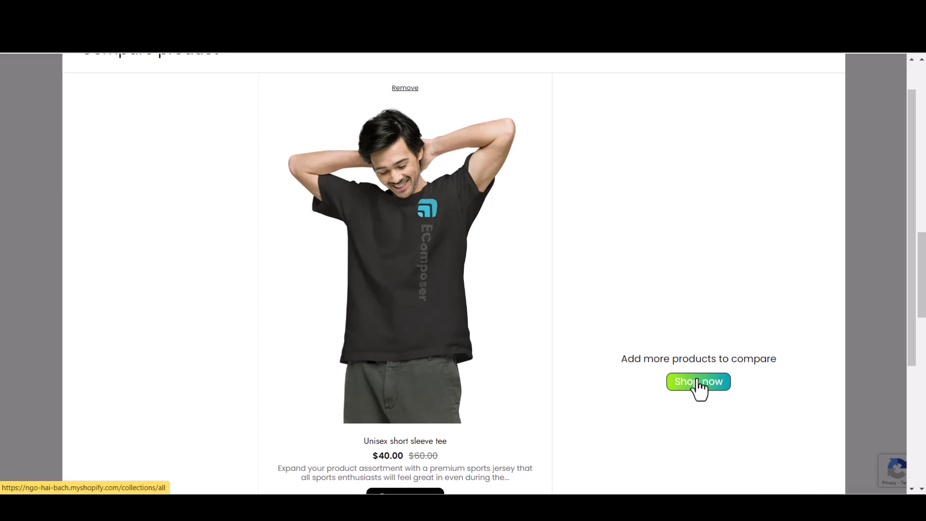
click(698, 381)
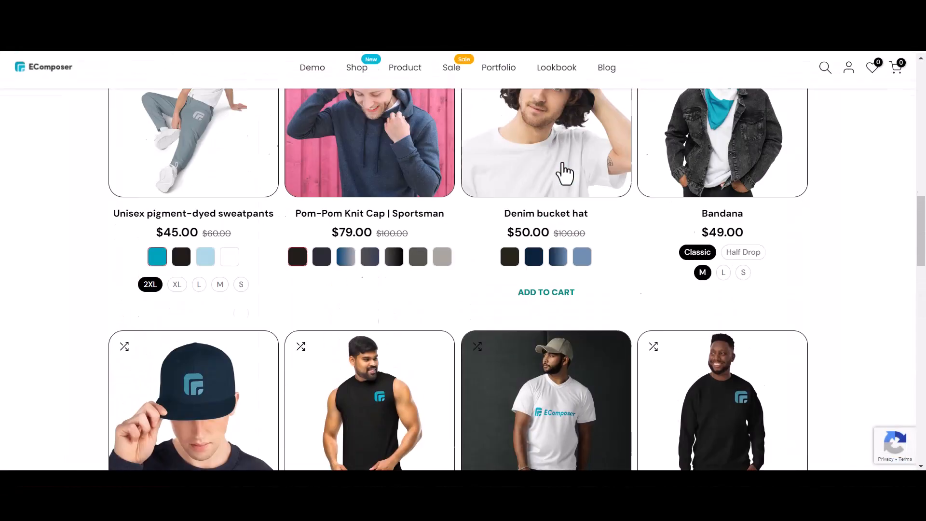